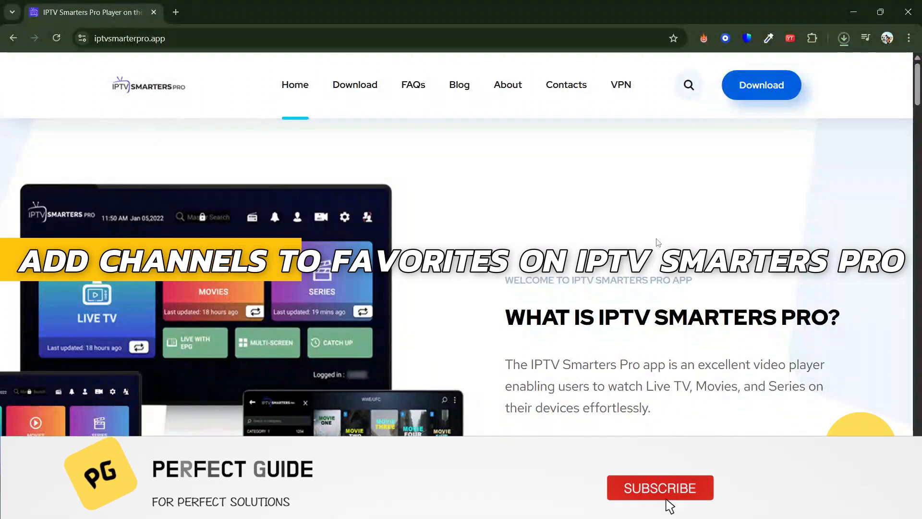
Step: Bring up the Google Docs favorites guide and scroll to step 5's channel list screenshot
left_click(660, 487)
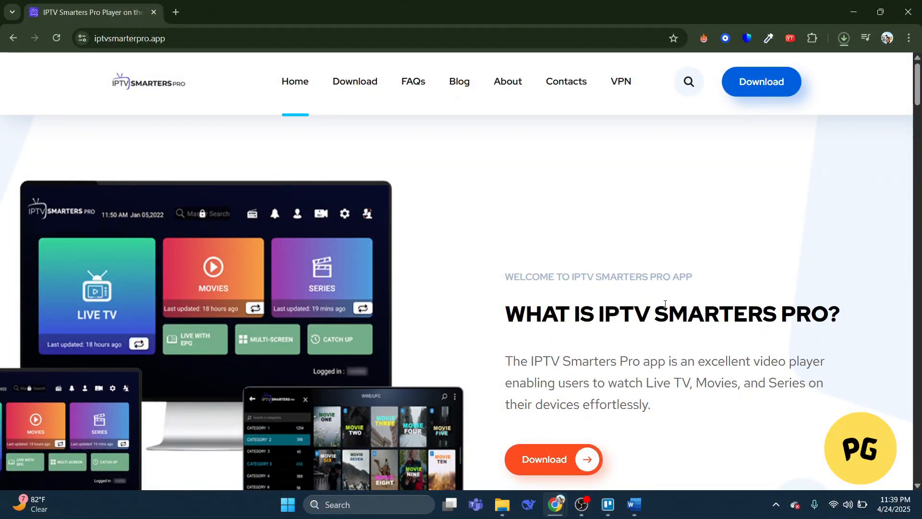
scroll("down", 3)
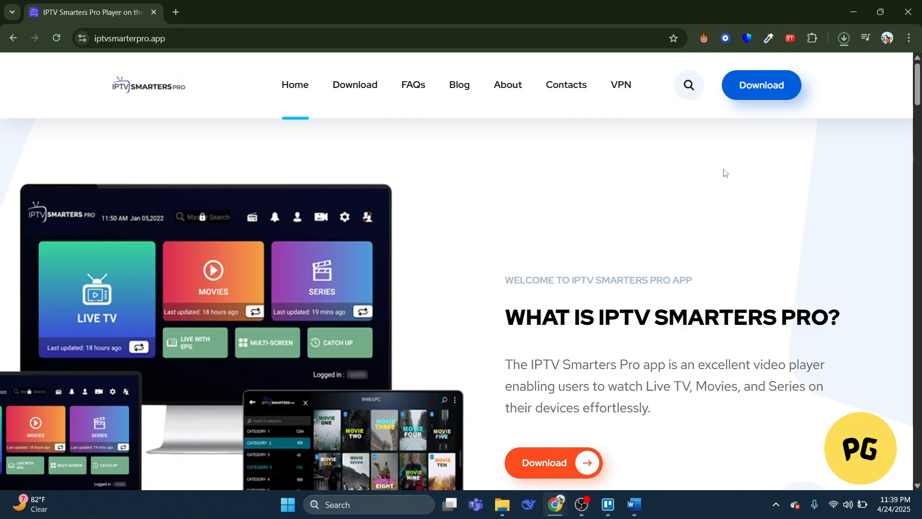
mouse_move(763, 101)
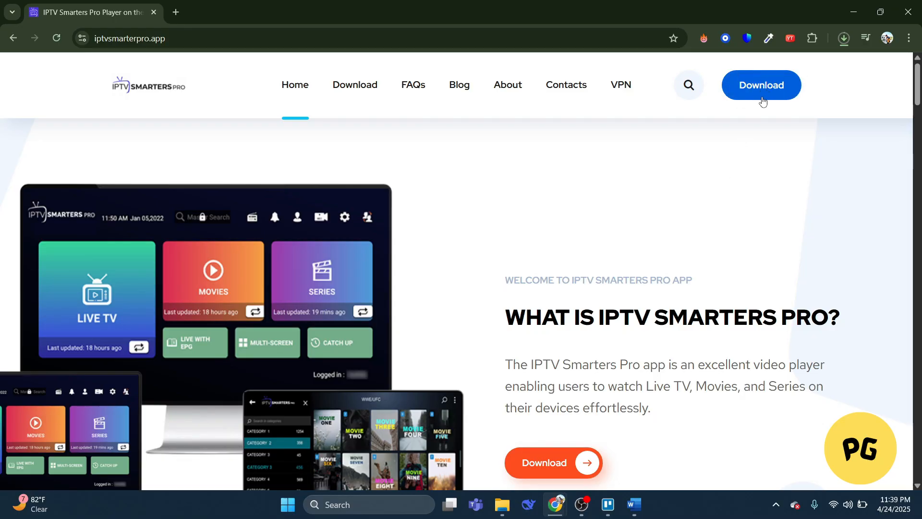
mouse_move(657, 274)
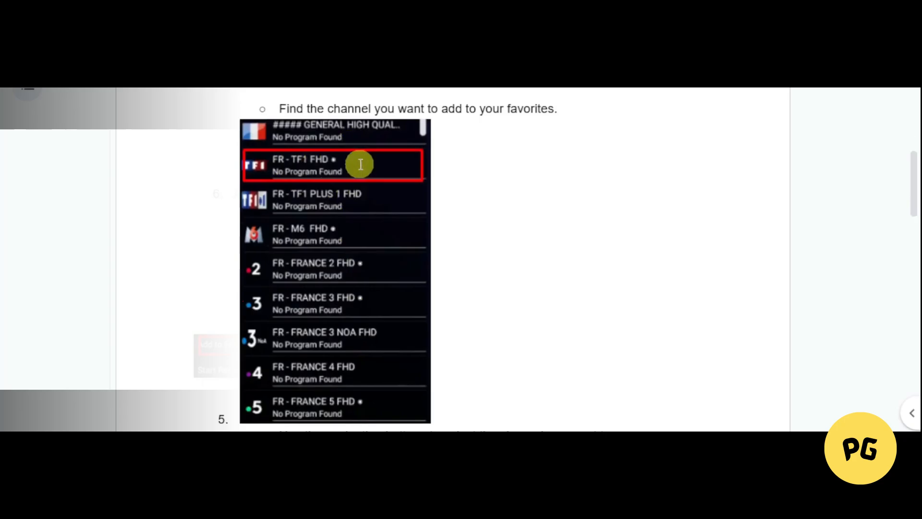
Step: Scroll to step 6, Add to Favorites, and its Add to Favourite menu screenshot
scroll("down", 3)
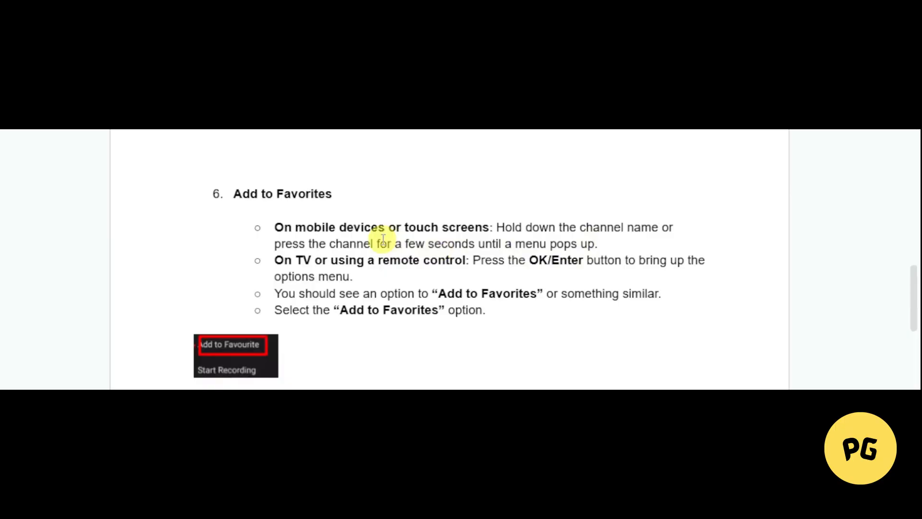
Step: Scroll past steps 7 and 8 to the Additional Tips on organizing and removing favorites
scroll("down", 3)
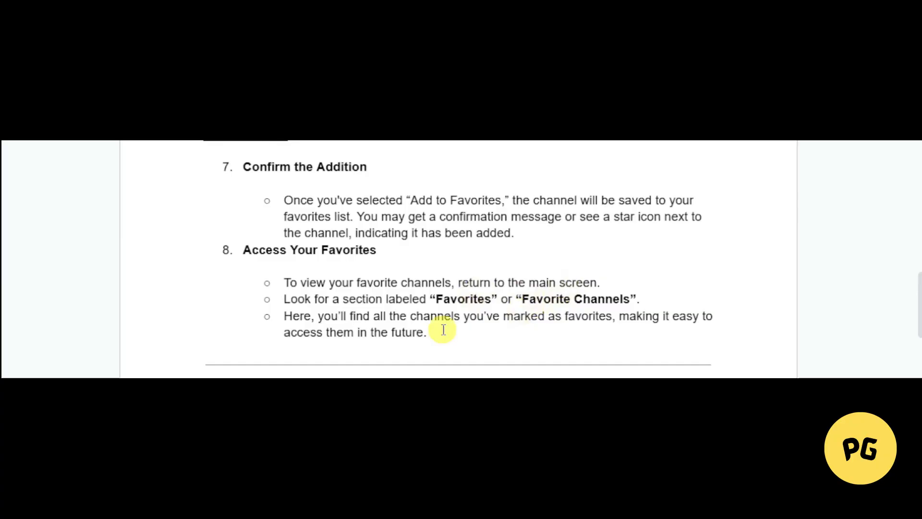
scroll("down", 3)
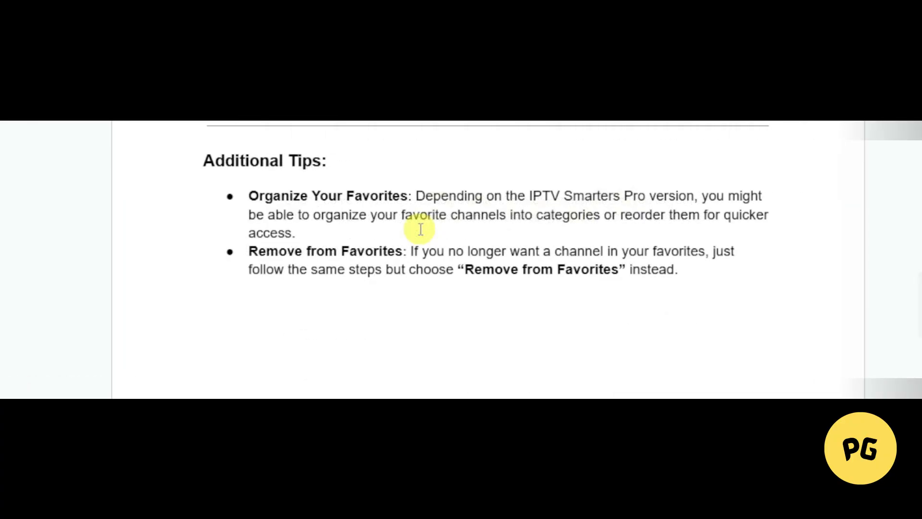